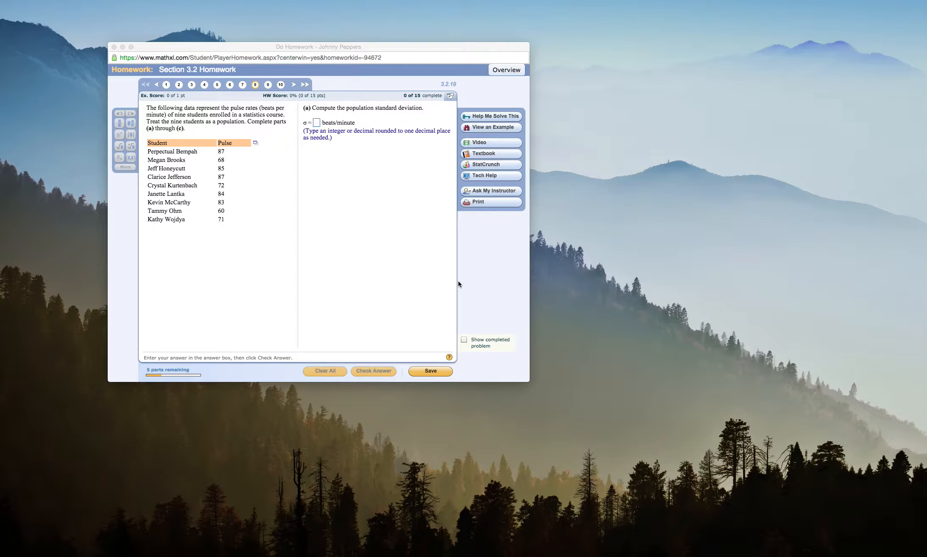
mouse_move(307, 178)
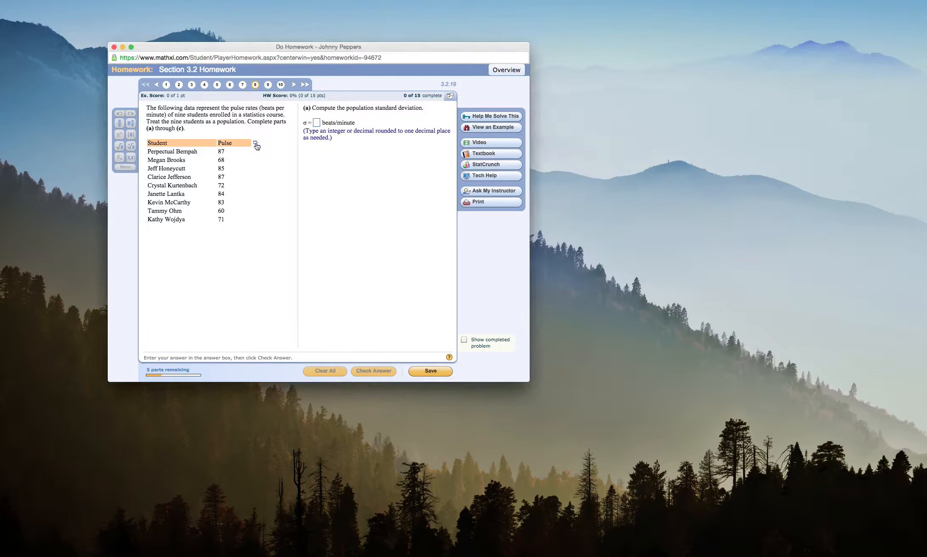
Load the nine students' Pulse data into StatCrunch from the data icon.
left_click(490, 164)
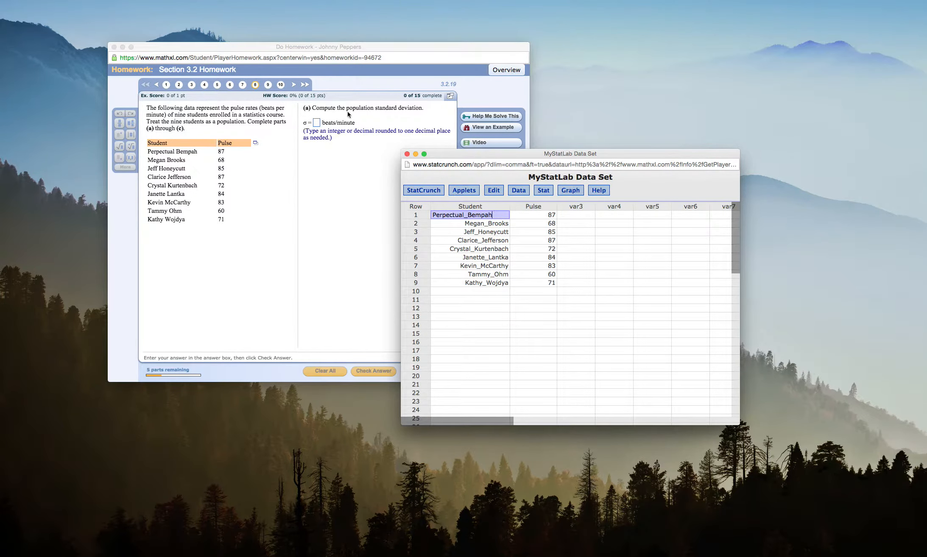
mouse_move(303, 129)
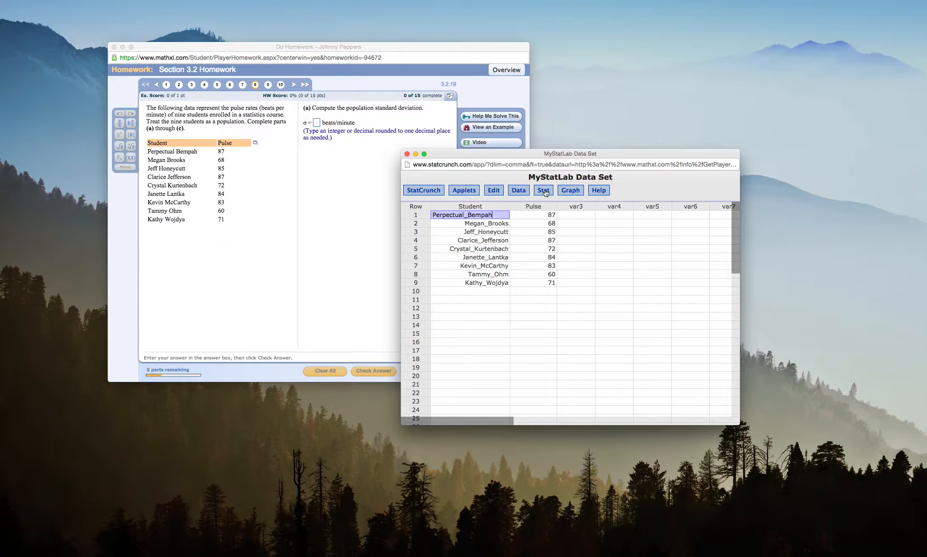
Compute the Pulse column's unadjusted standard deviation in StatCrunch, giving 9.2988782.
left_click(542, 189)
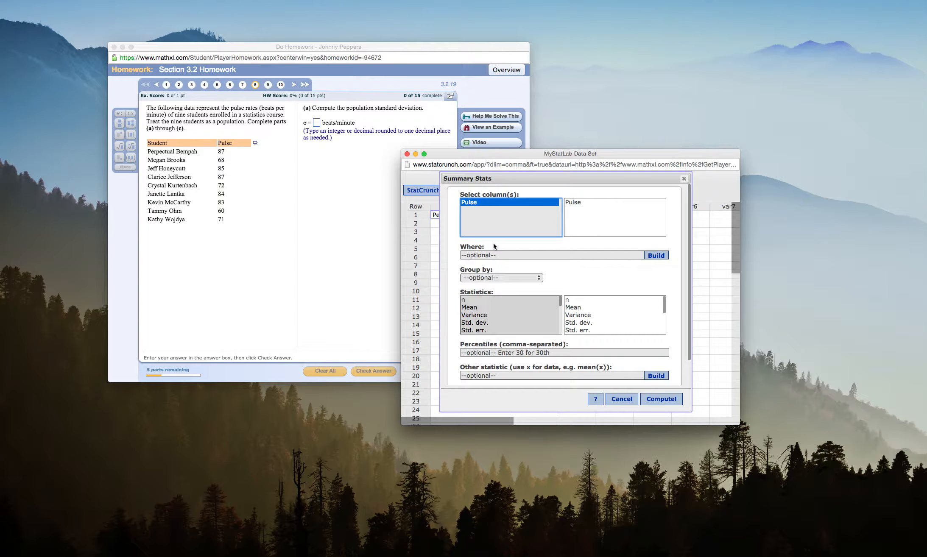
mouse_move(519, 269)
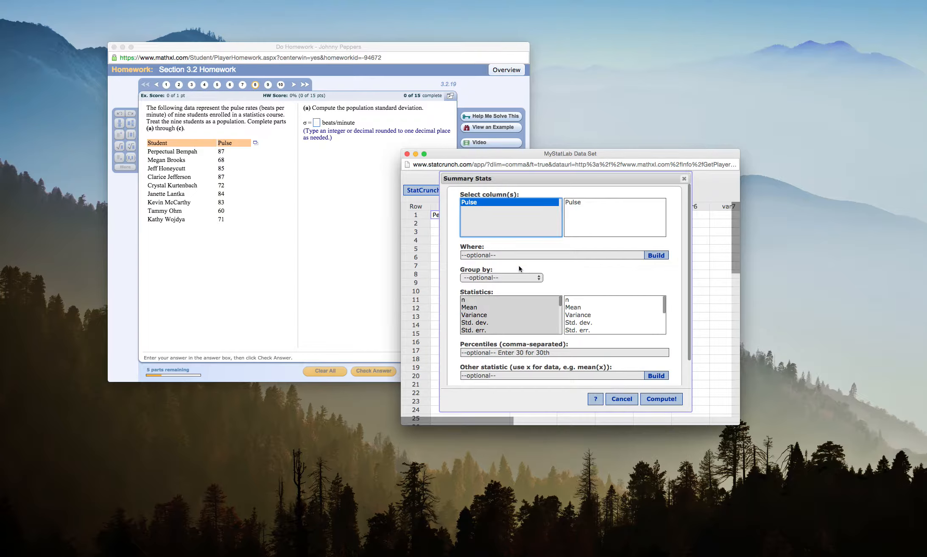
left_click(475, 323)
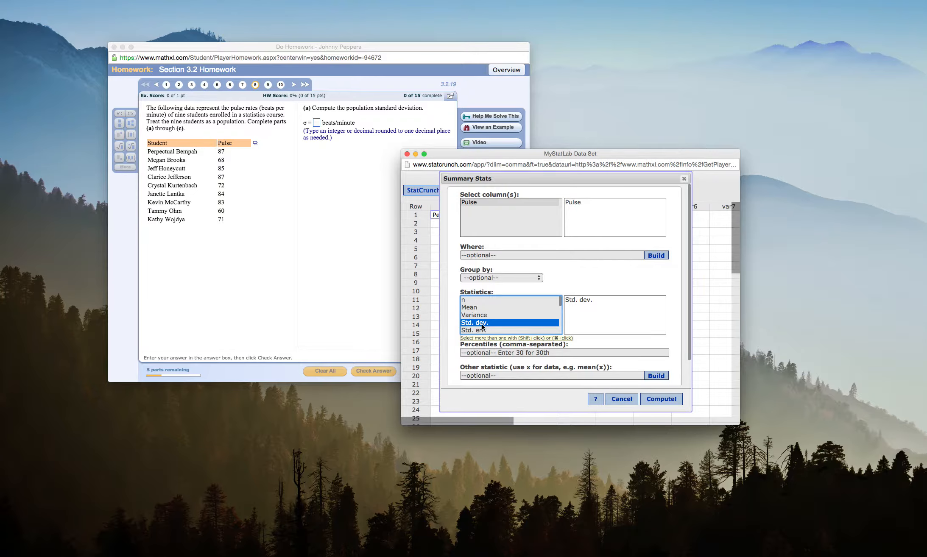
mouse_move(513, 320)
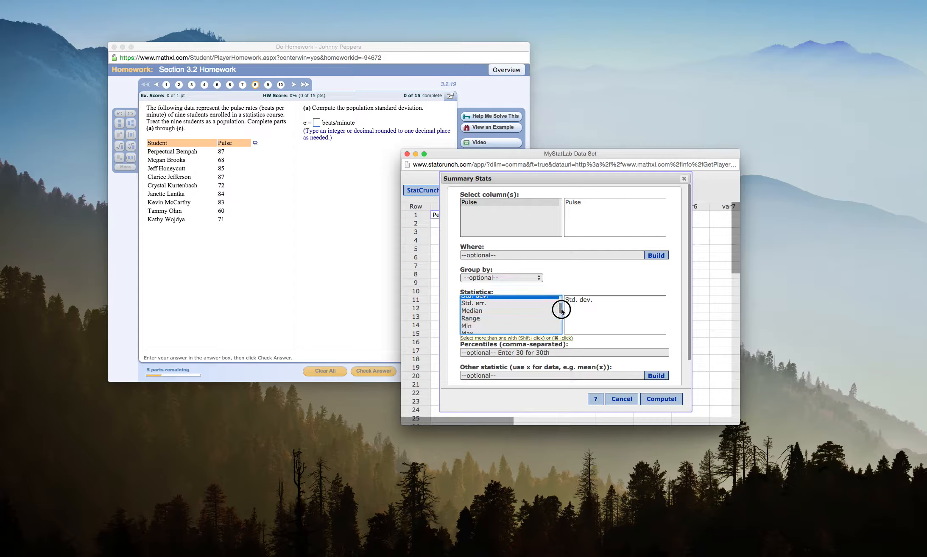
scroll("down", 3)
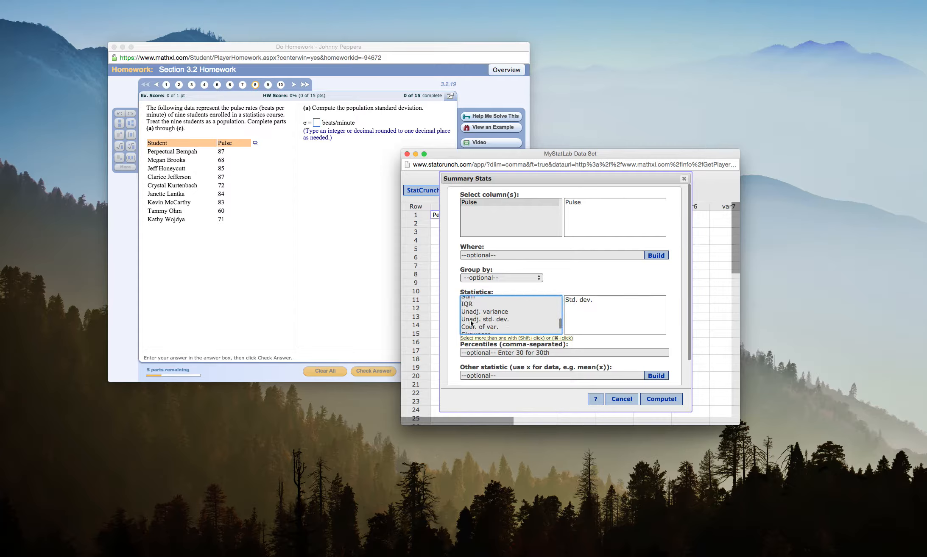
left_click(484, 319)
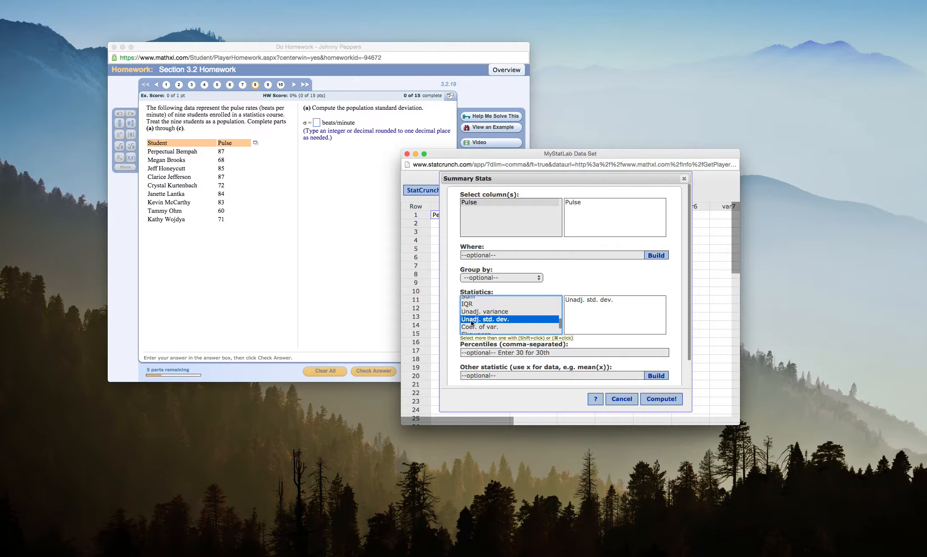
mouse_move(628, 390)
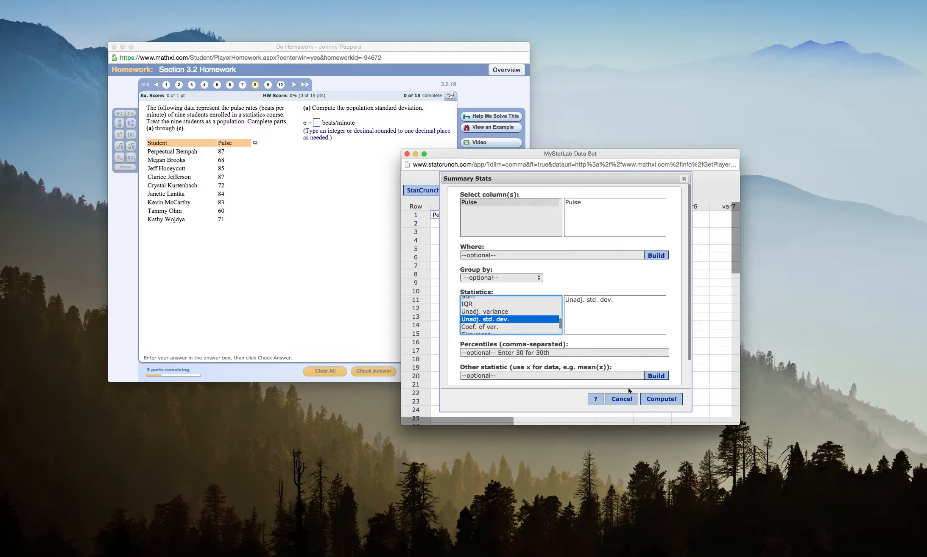
left_click(660, 399)
type("9")
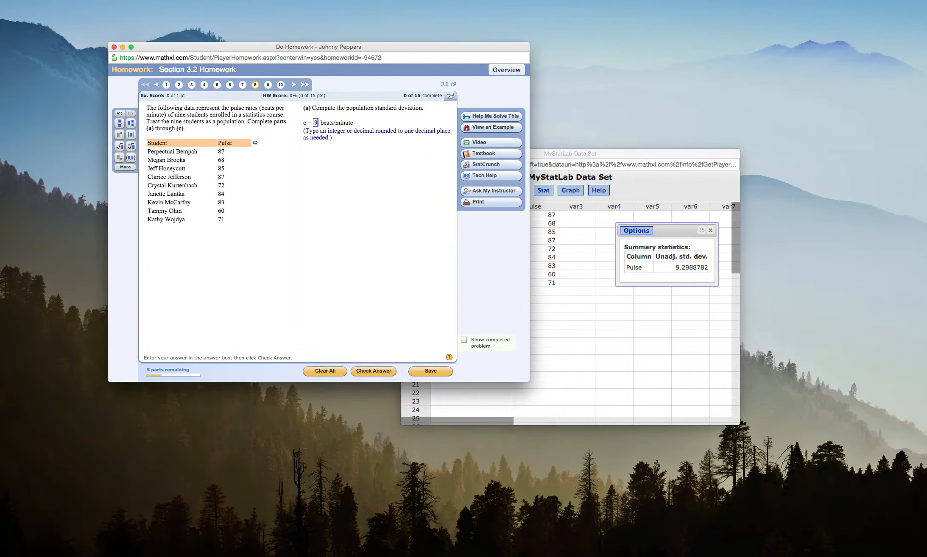
Check 9.3 as the population standard deviation and dismiss the Well done message.
left_click(373, 371)
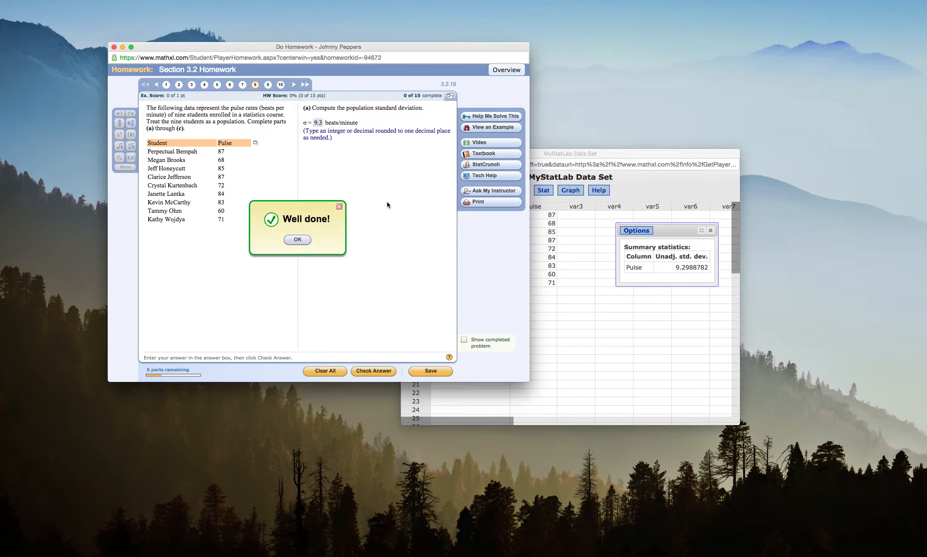
left_click(298, 239)
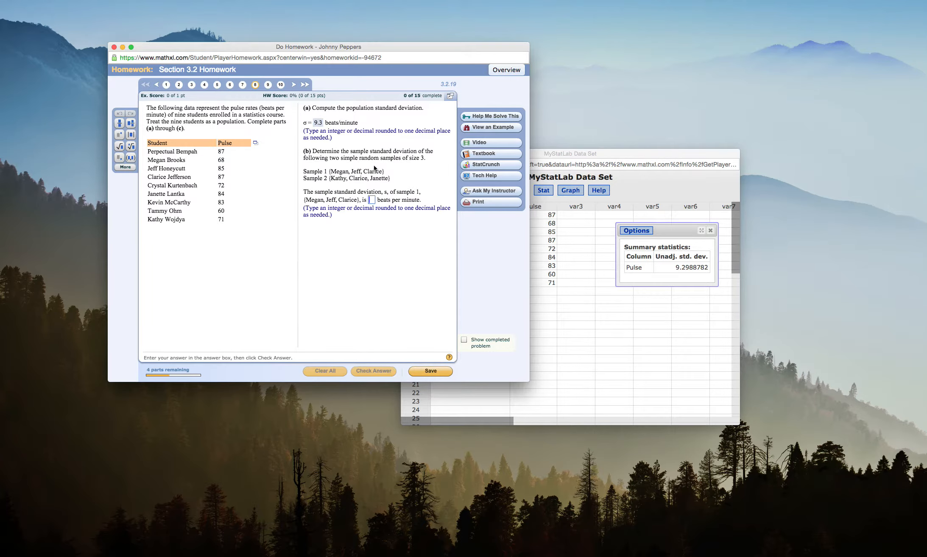
mouse_move(384, 158)
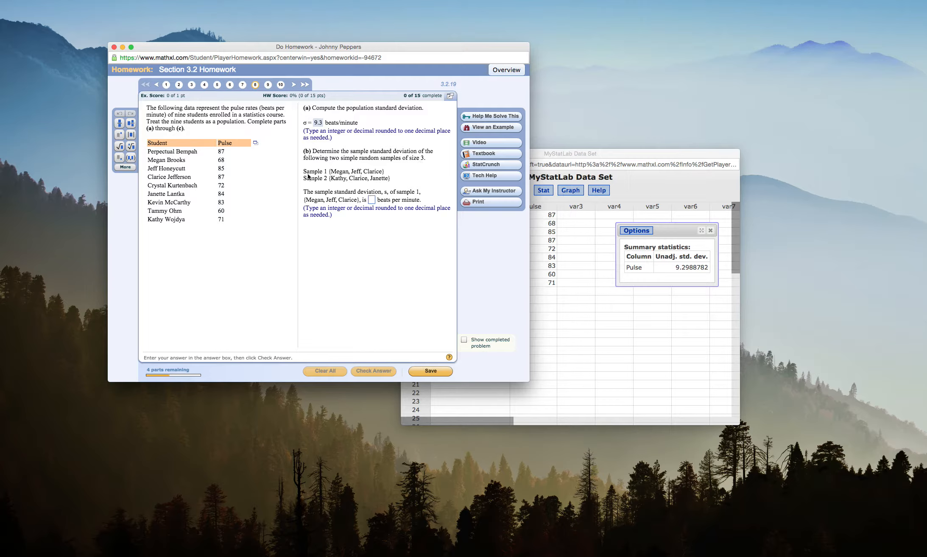
left_click(372, 199)
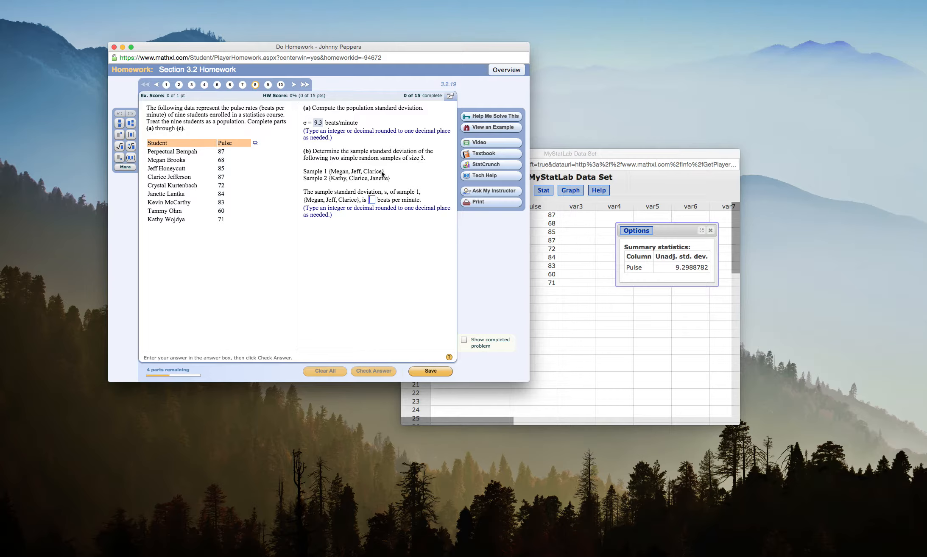
mouse_move(376, 182)
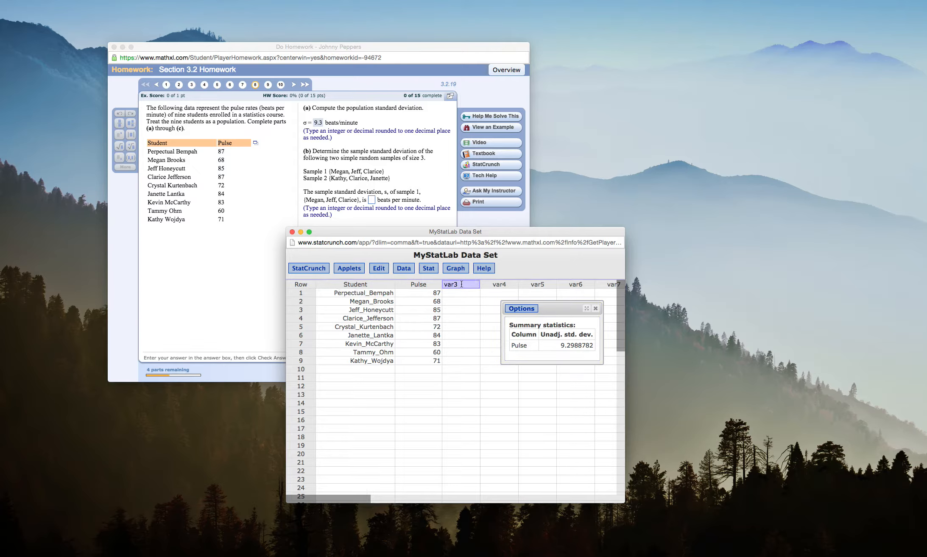
Rename var3 and var4 to Sample 1 and Sample 2, closing the Pulse results.
left_click(418, 284)
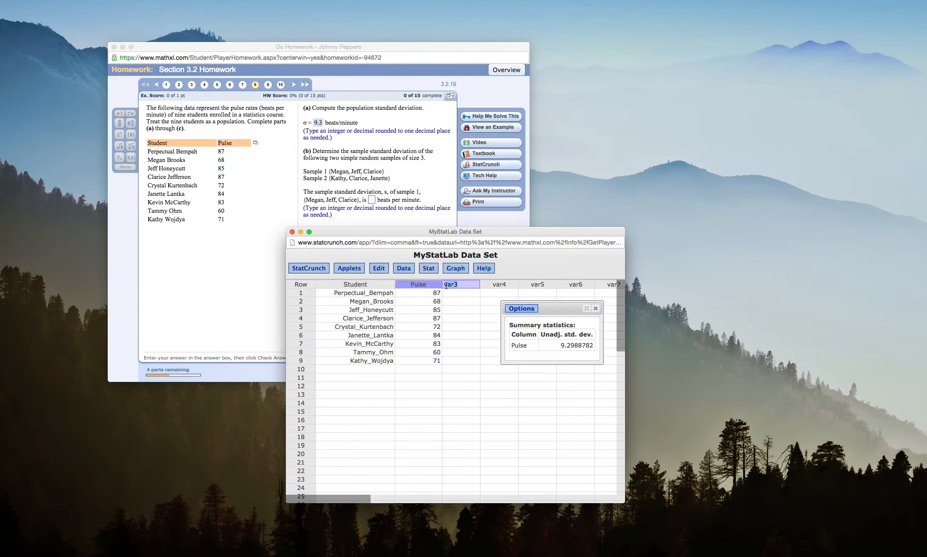
type("Sample 1")
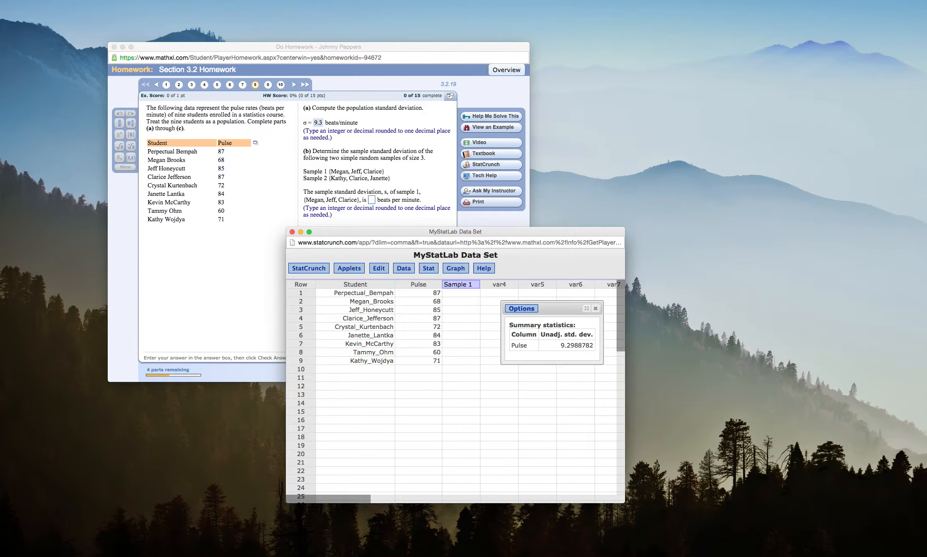
left_click(498, 284)
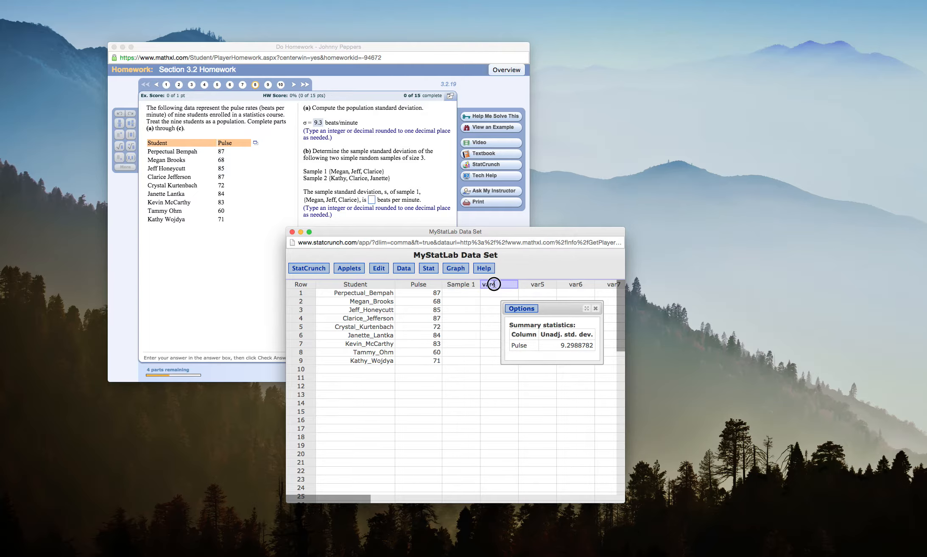
type("Sample 2")
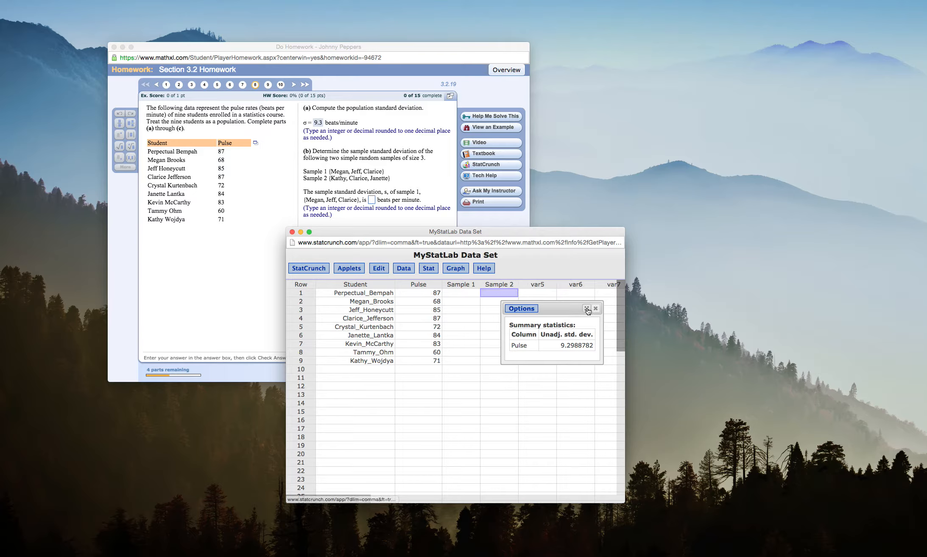
left_click(595, 309)
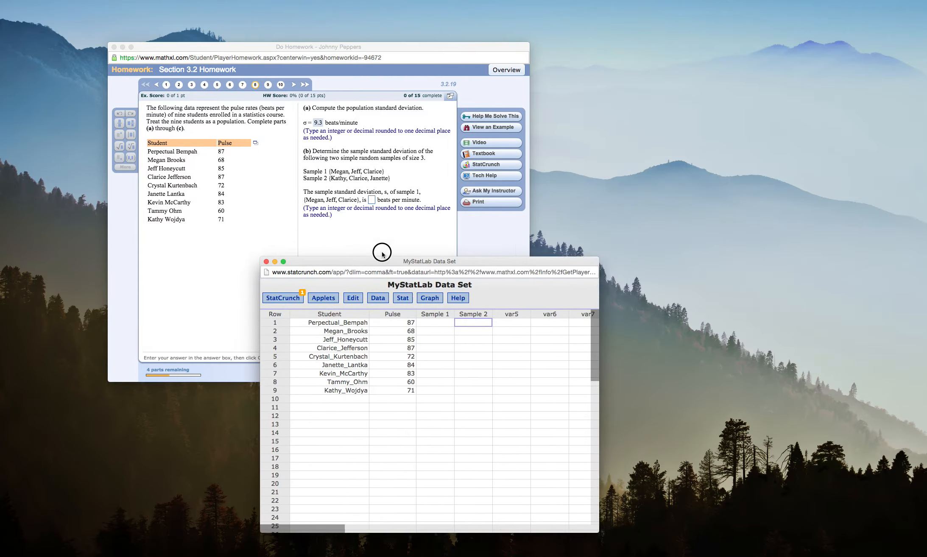
left_click_drag(431, 261, 423, 234)
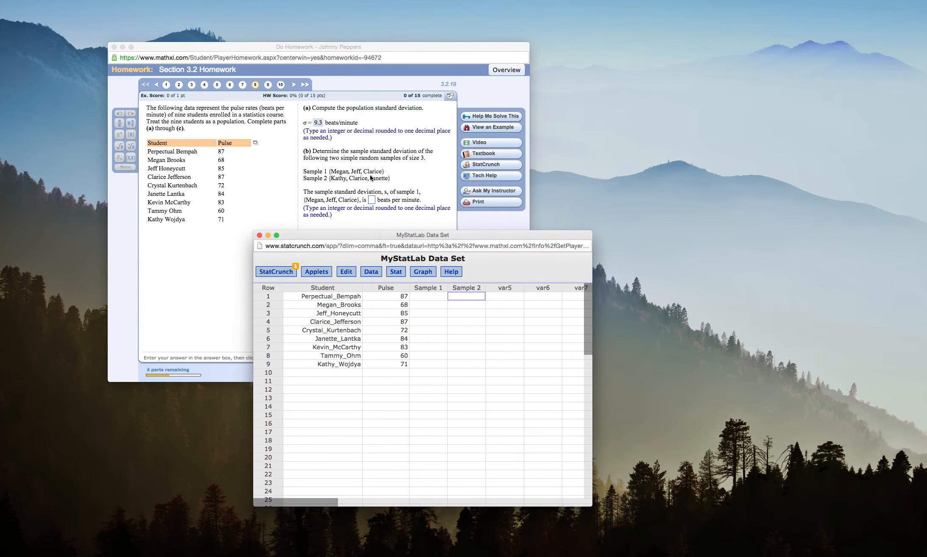
Enter 68, 85, 87 into Sample 1 and 87, 84, 71 into Sample 2.
left_click(427, 304)
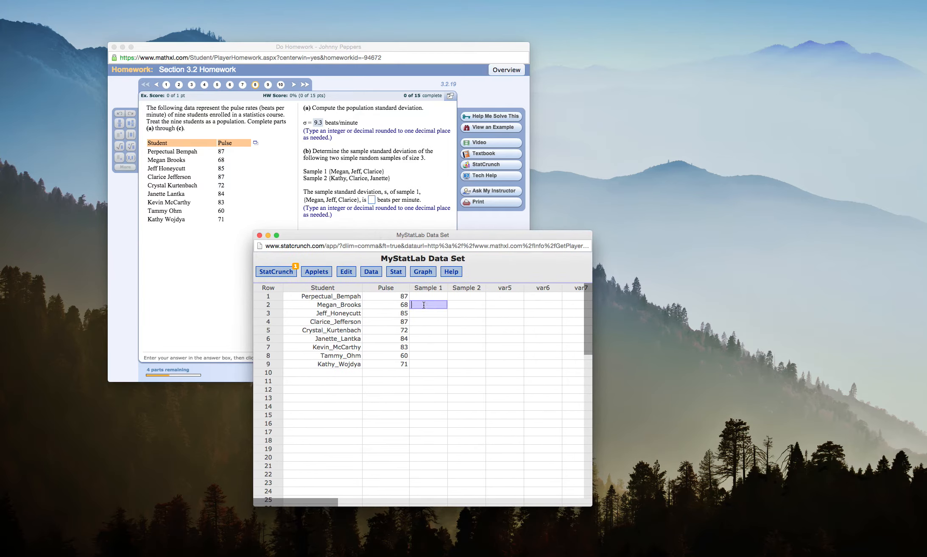
type("68")
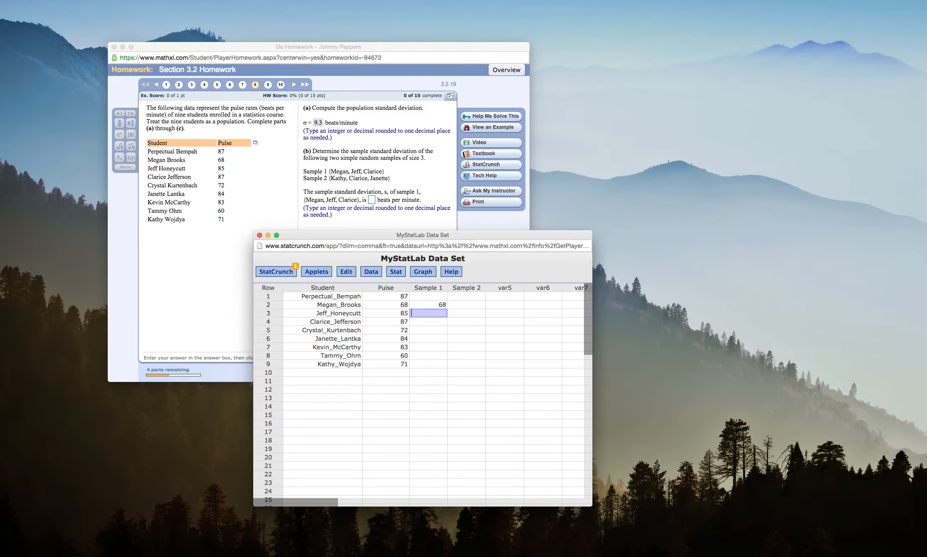
type("85")
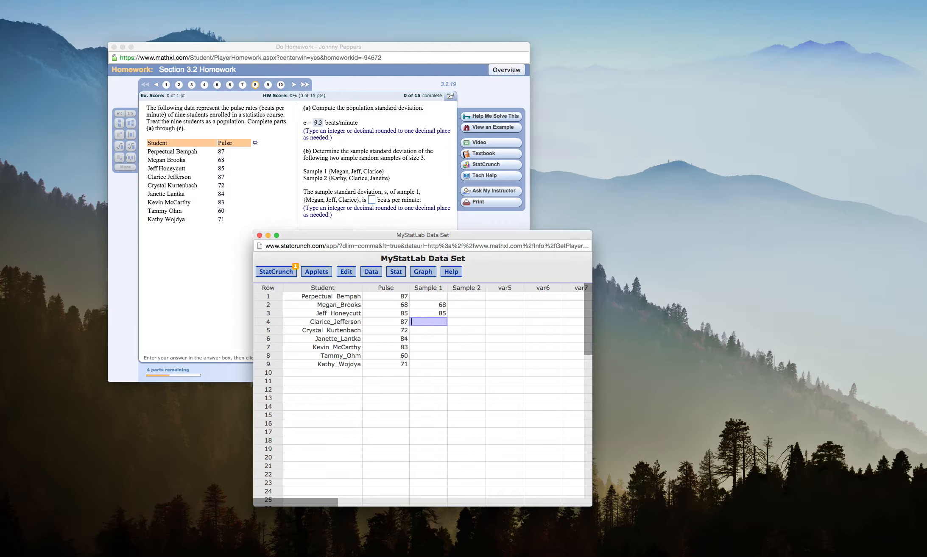
type("87")
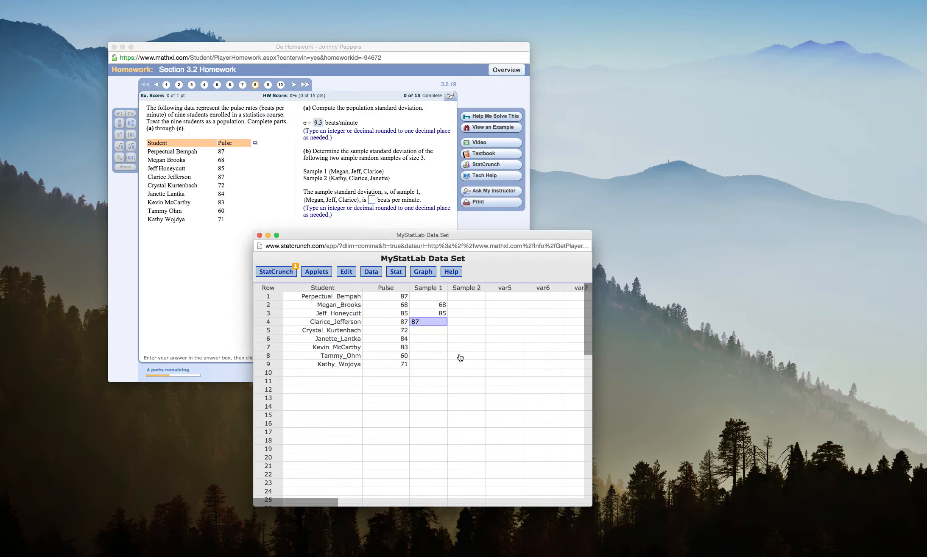
type("71")
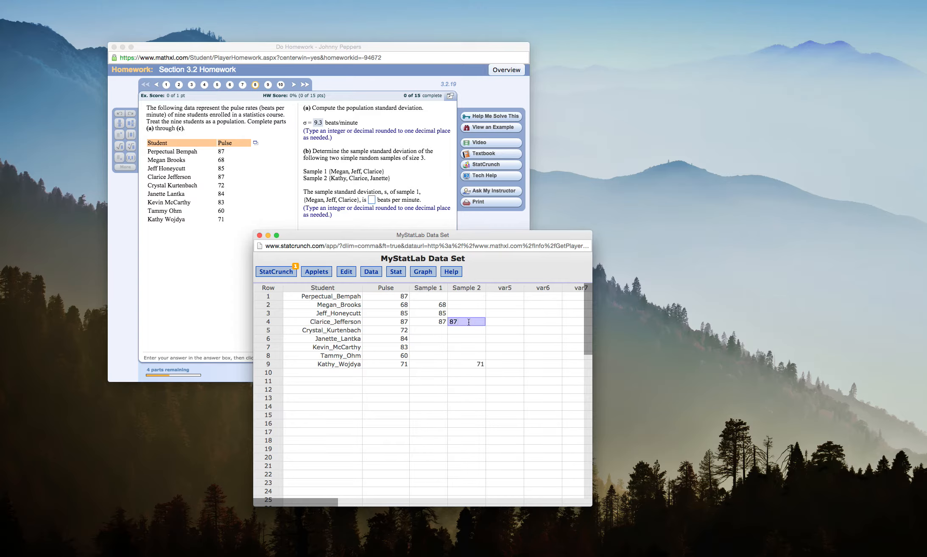
left_click(465, 338)
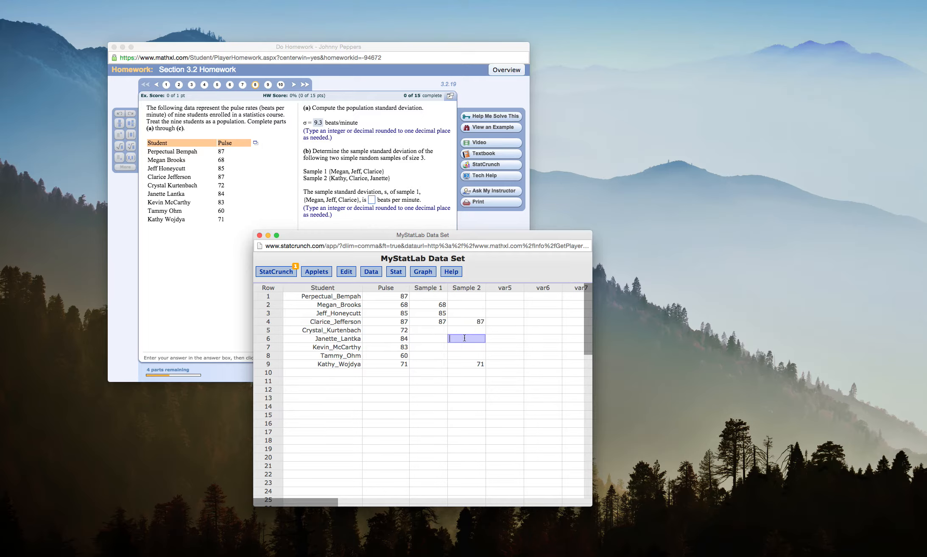
type("84")
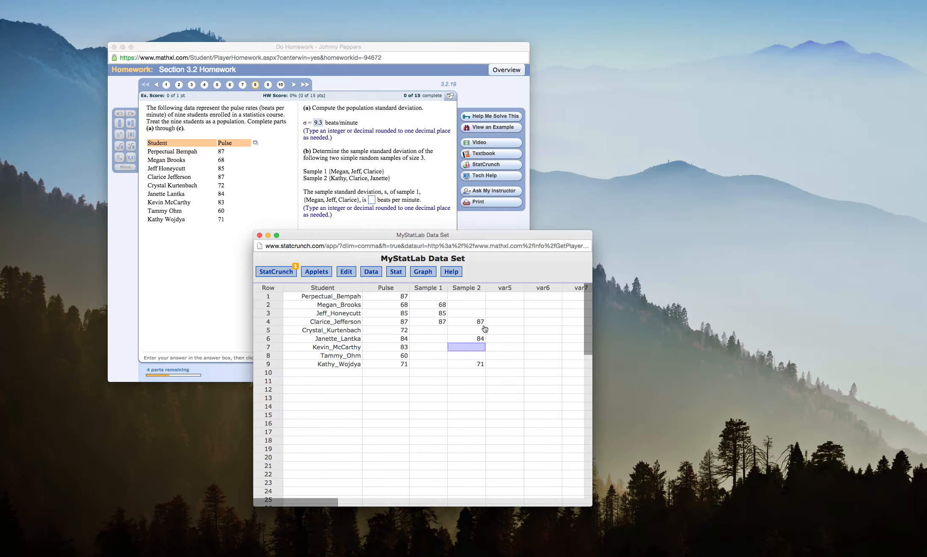
mouse_move(437, 316)
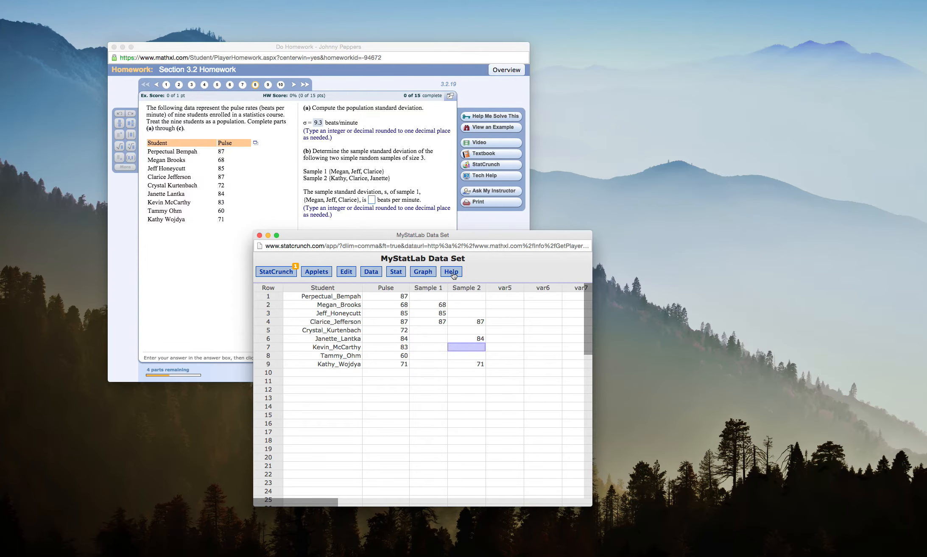
Compute Sample 1 and Sample 2 standard deviations: 10.440307 and 8.5049005.
left_click_drag(423, 235, 655, 160)
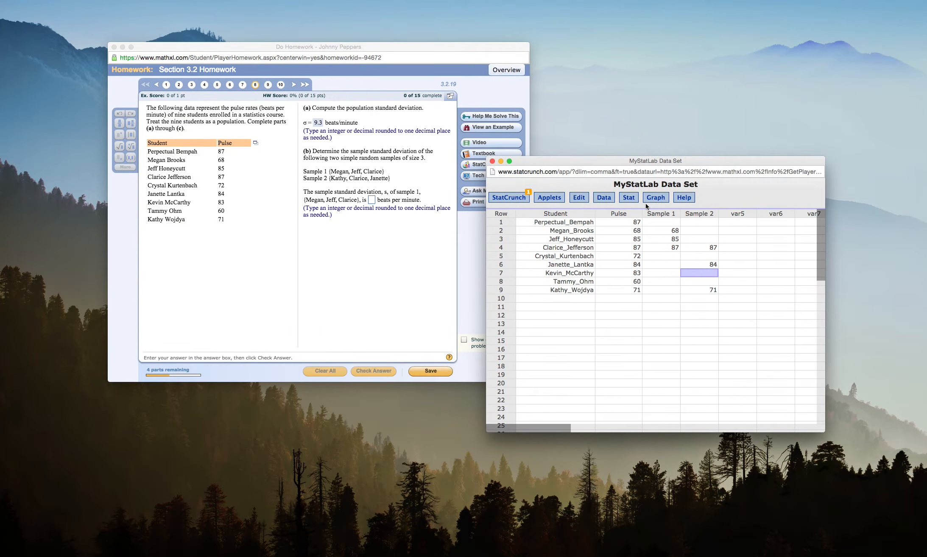
left_click(629, 197)
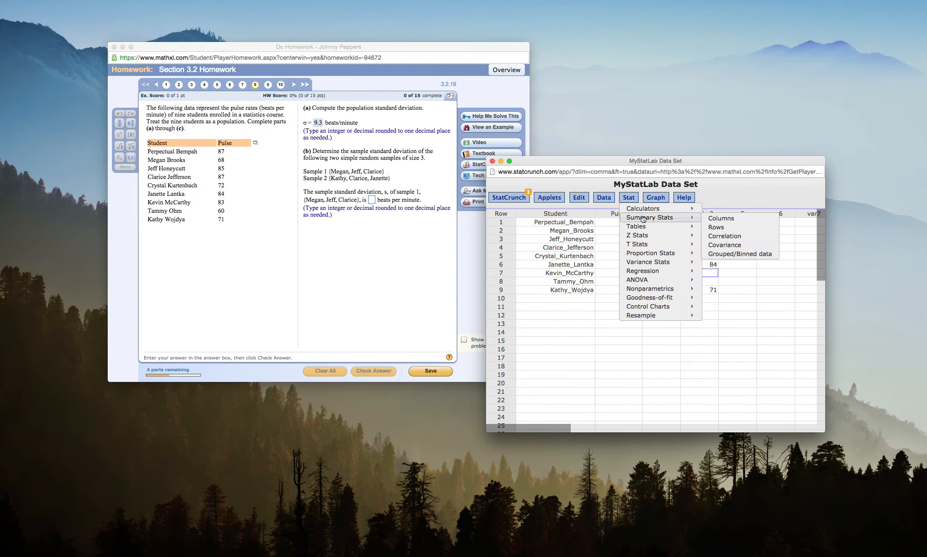
left_click(720, 218)
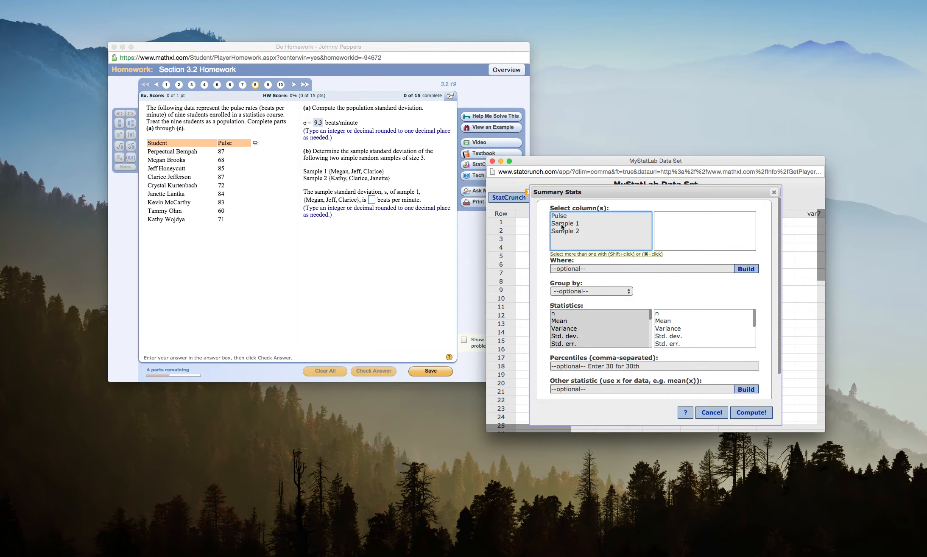
left_click(565, 224)
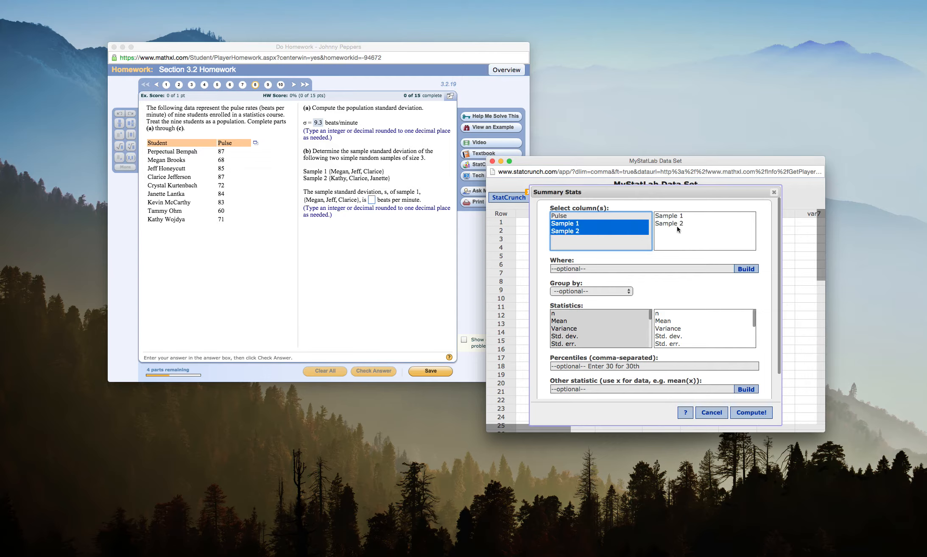
left_click(566, 336)
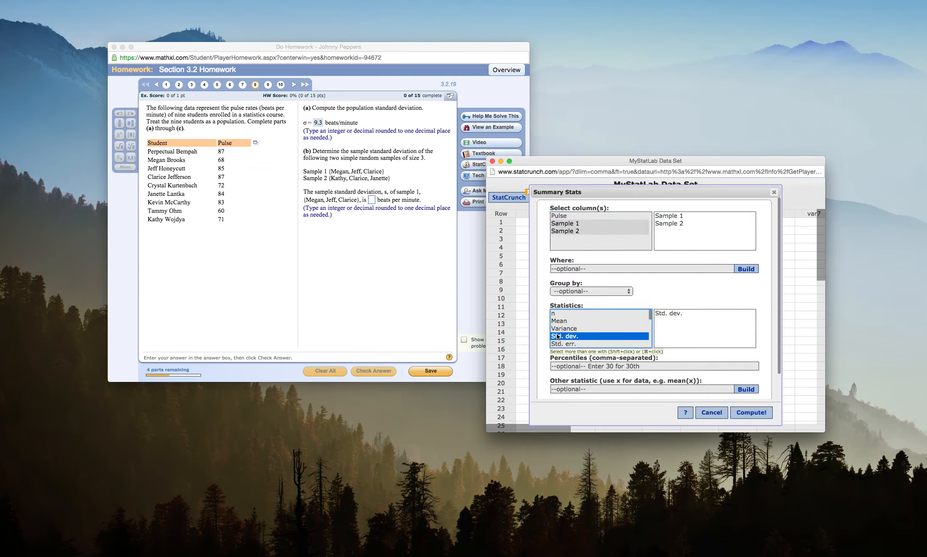
mouse_move(604, 335)
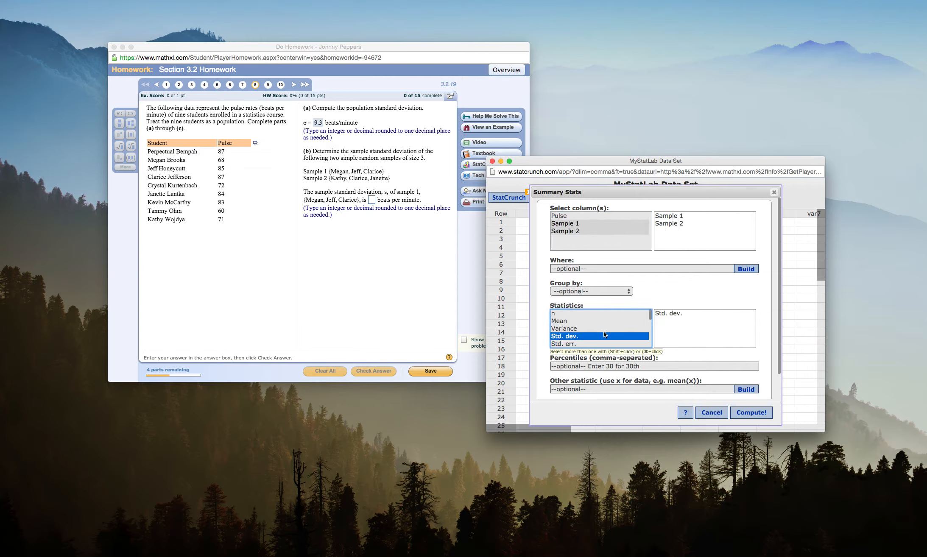
left_click(751, 412)
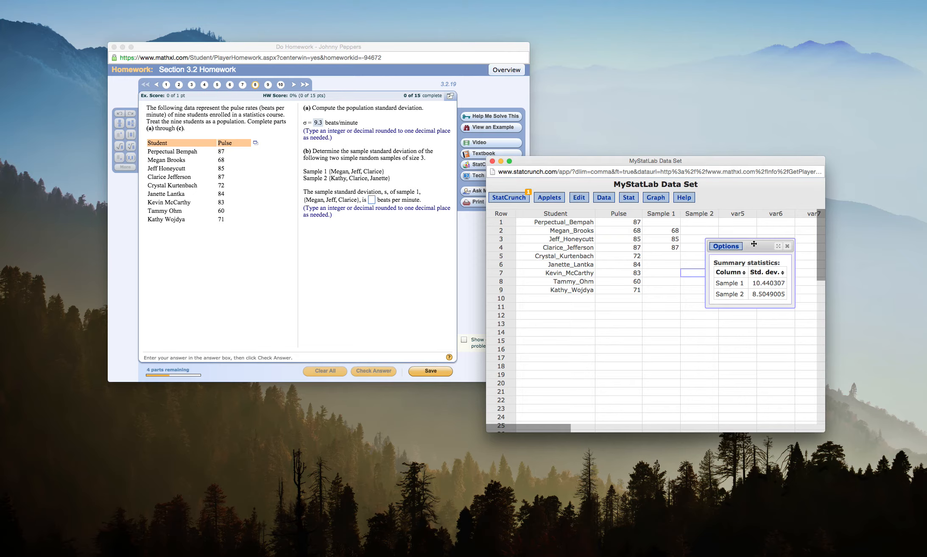
mouse_move(553, 205)
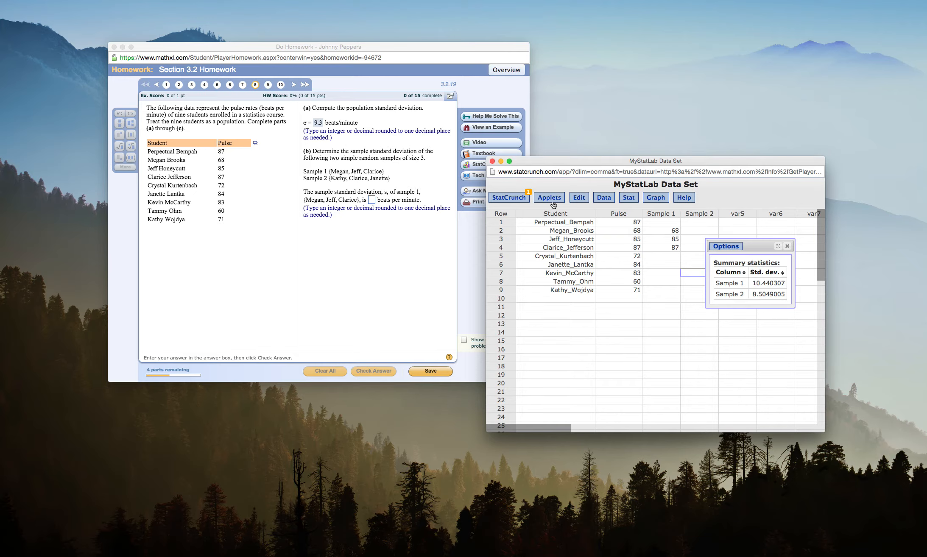
mouse_move(373, 201)
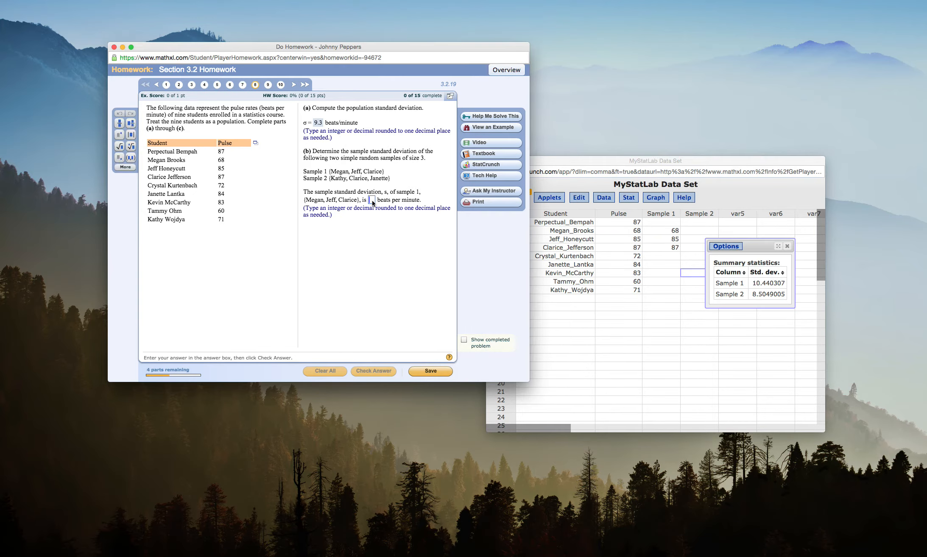
Submit 10.4 and 8.5 as the sample standard deviations, dismissing each feedback message.
left_click(373, 371)
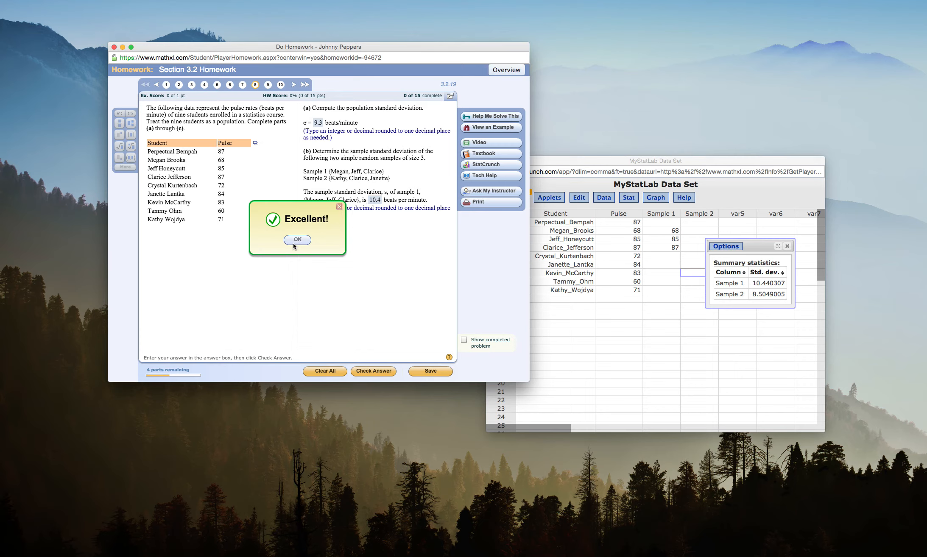
left_click(298, 240)
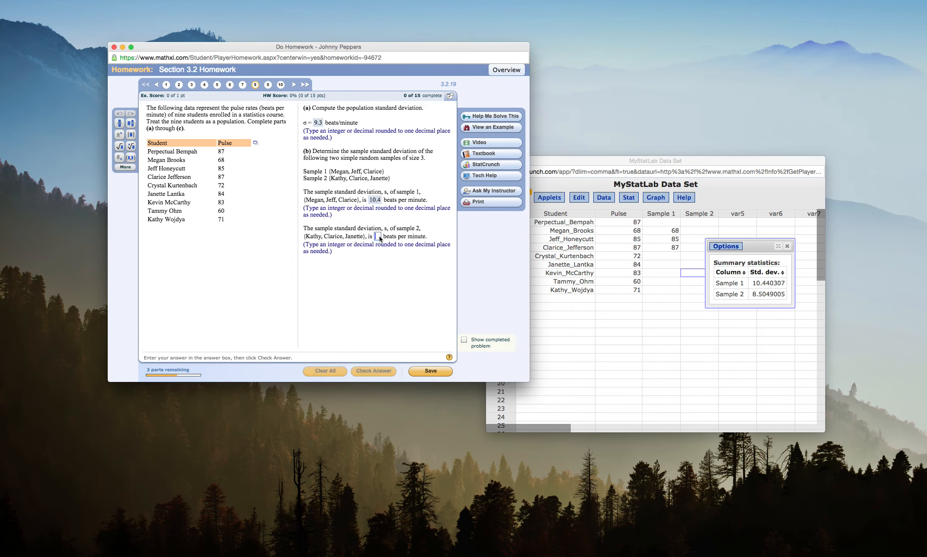
left_click(374, 371)
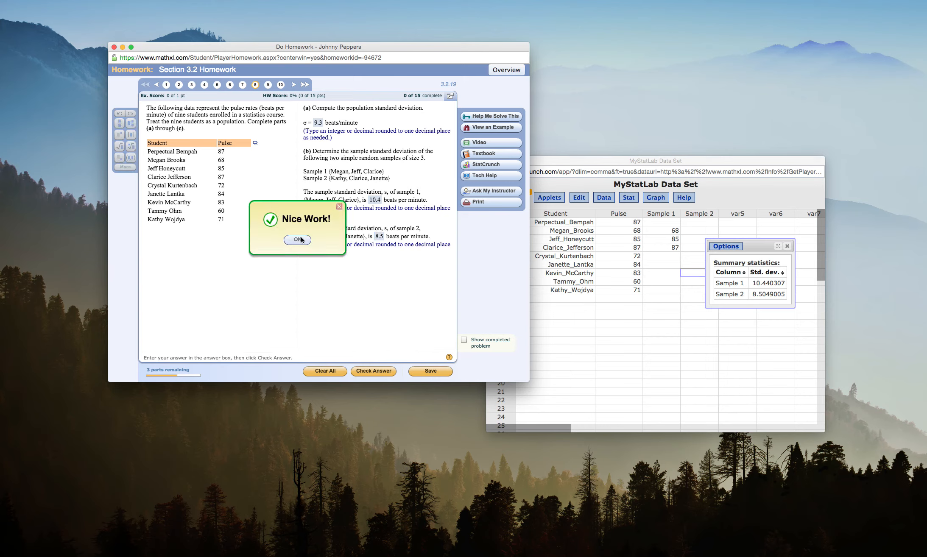
left_click(296, 240)
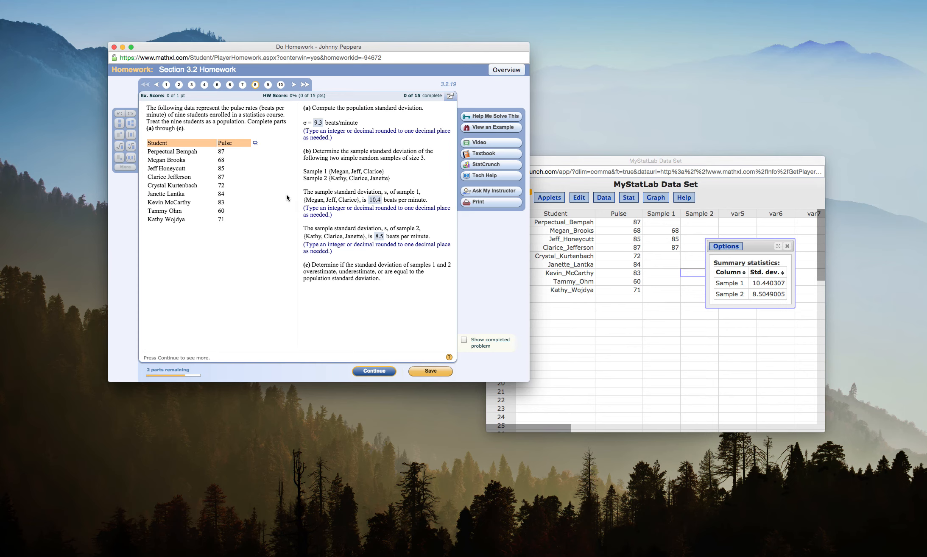
mouse_move(318, 270)
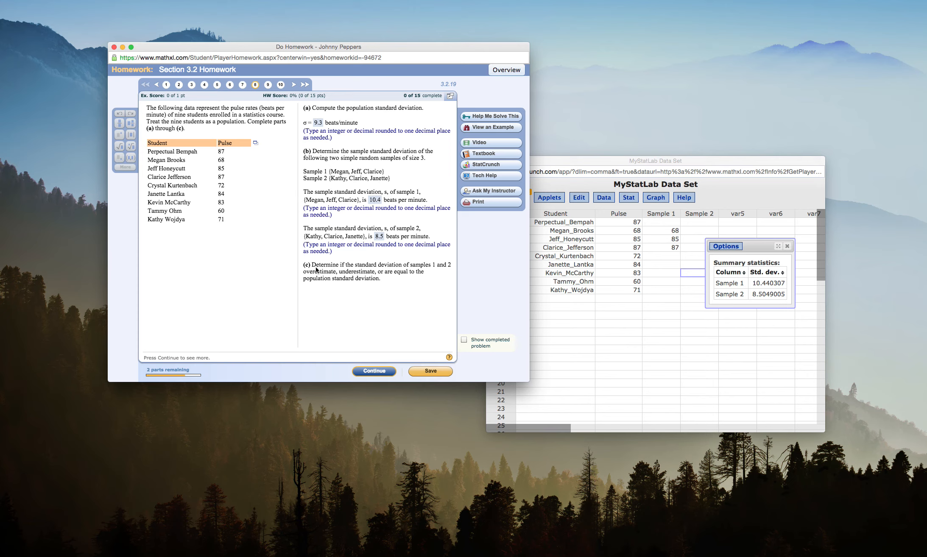
mouse_move(319, 272)
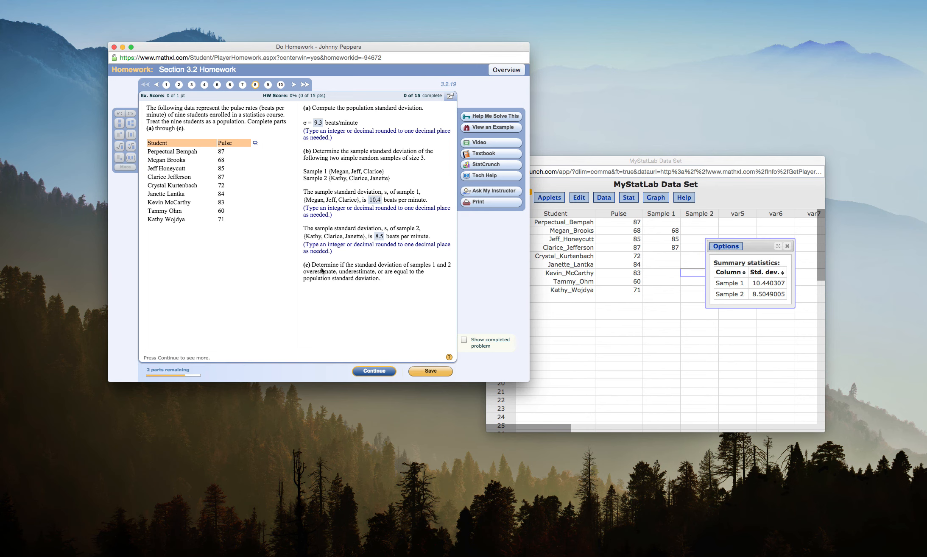
mouse_move(357, 280)
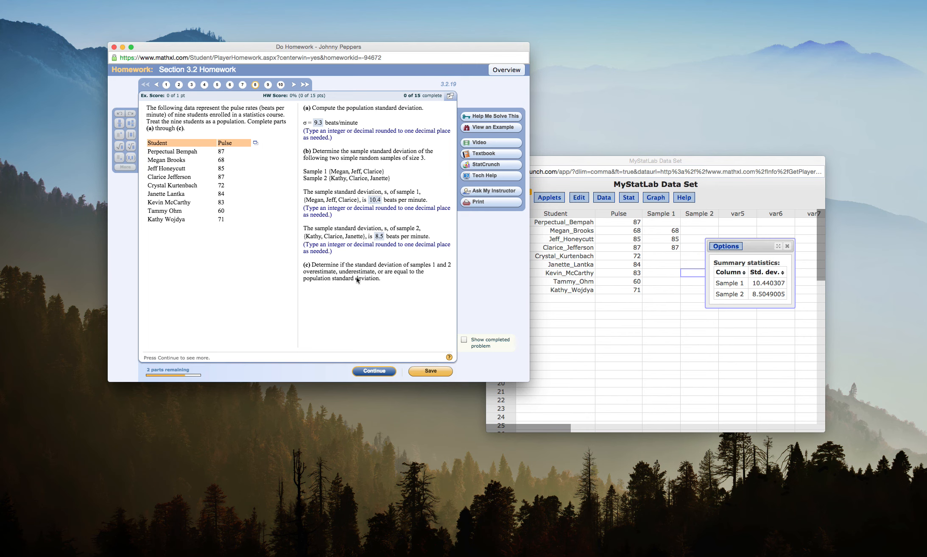
mouse_move(367, 284)
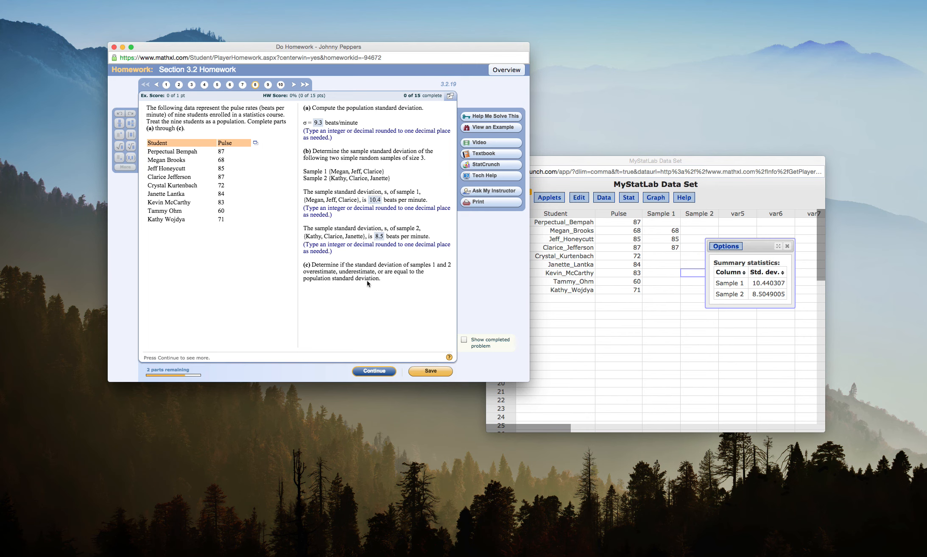